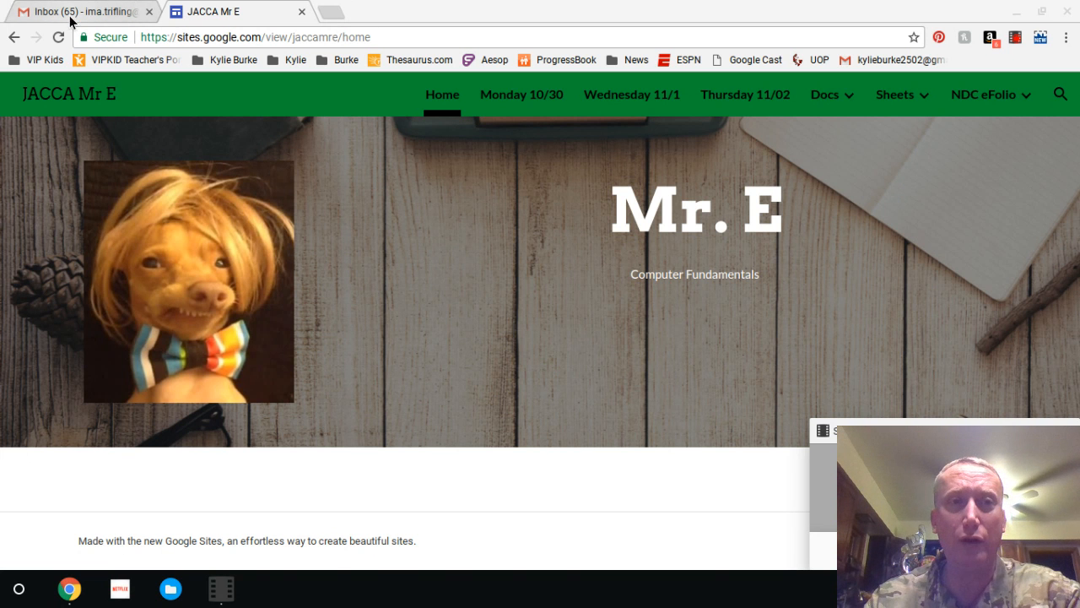
Switch from the Google Sites class page to the Gmail inbox tab
click(81, 11)
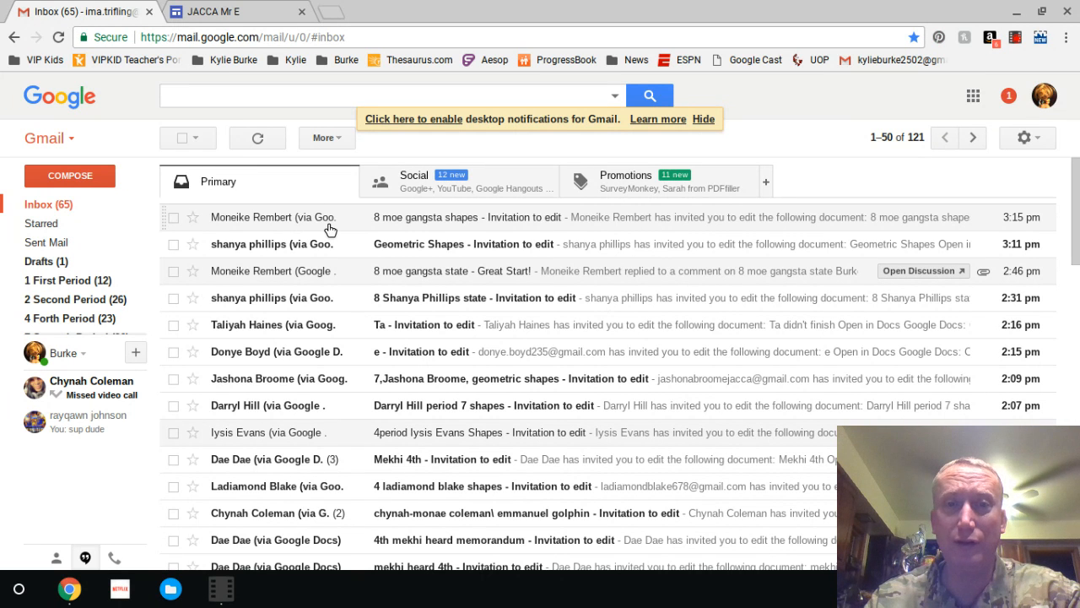
mouse_move(663, 234)
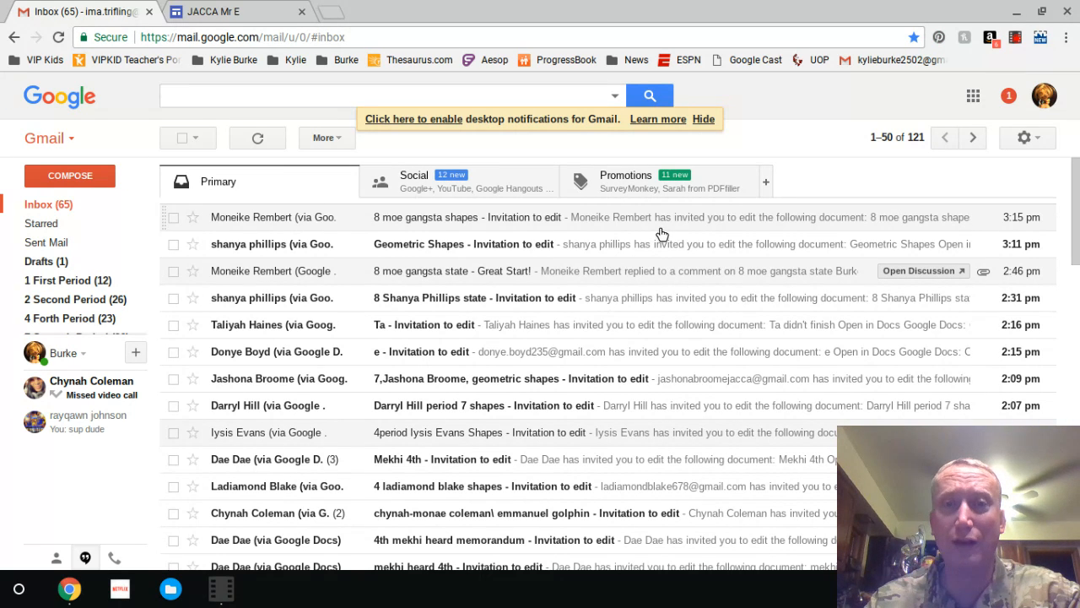
mouse_move(250, 323)
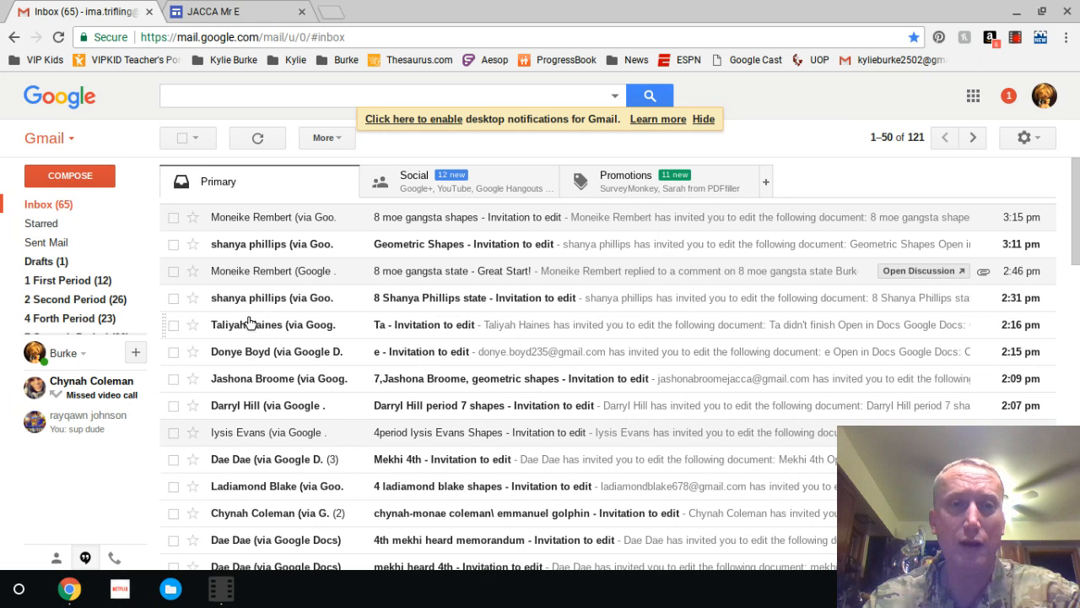
mouse_move(254, 370)
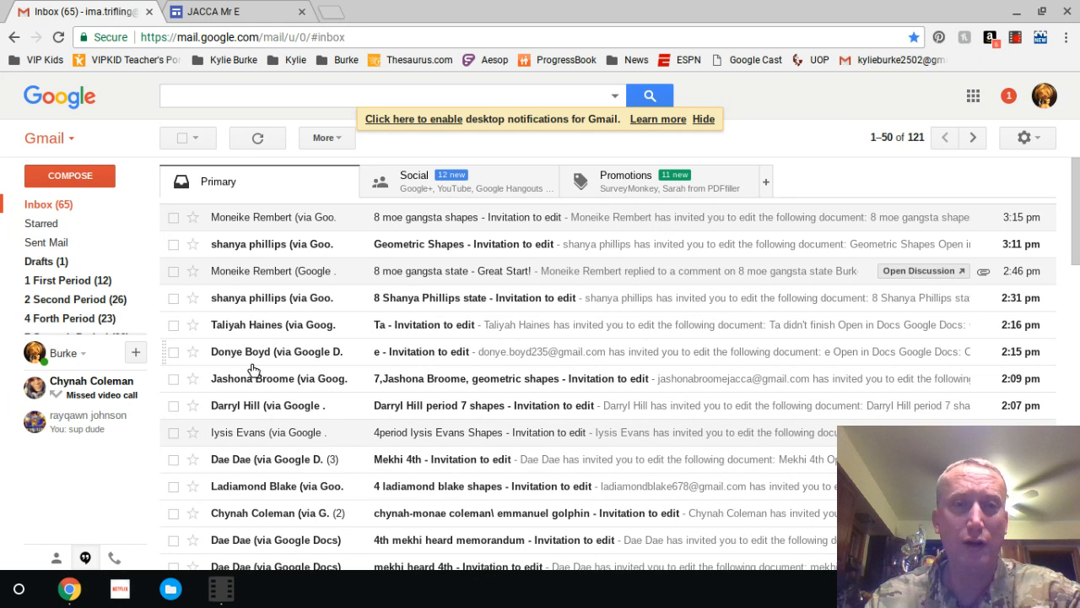
mouse_move(515, 321)
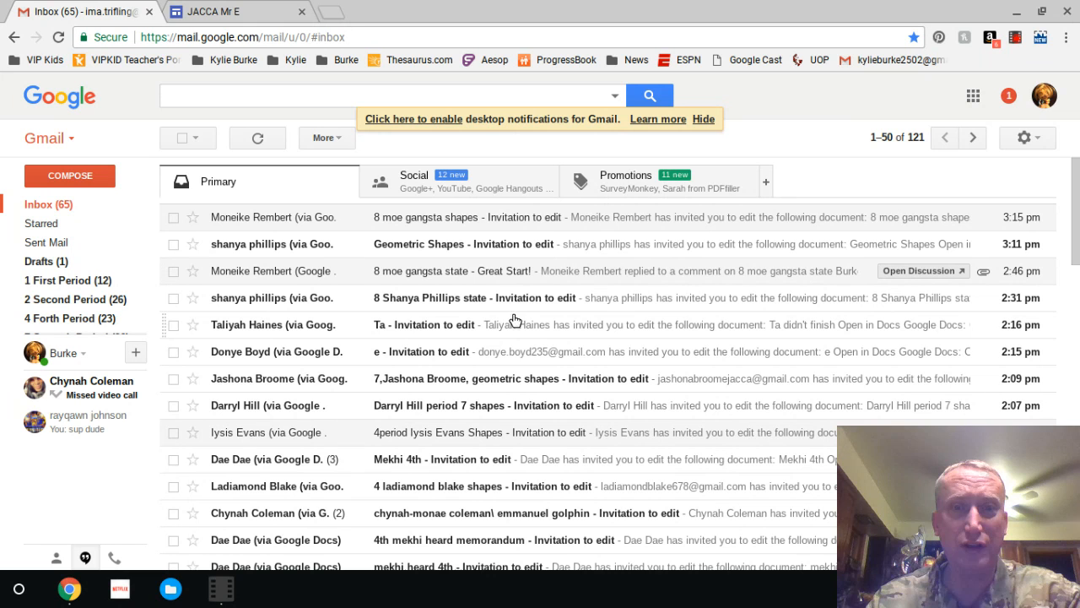
mouse_move(546, 456)
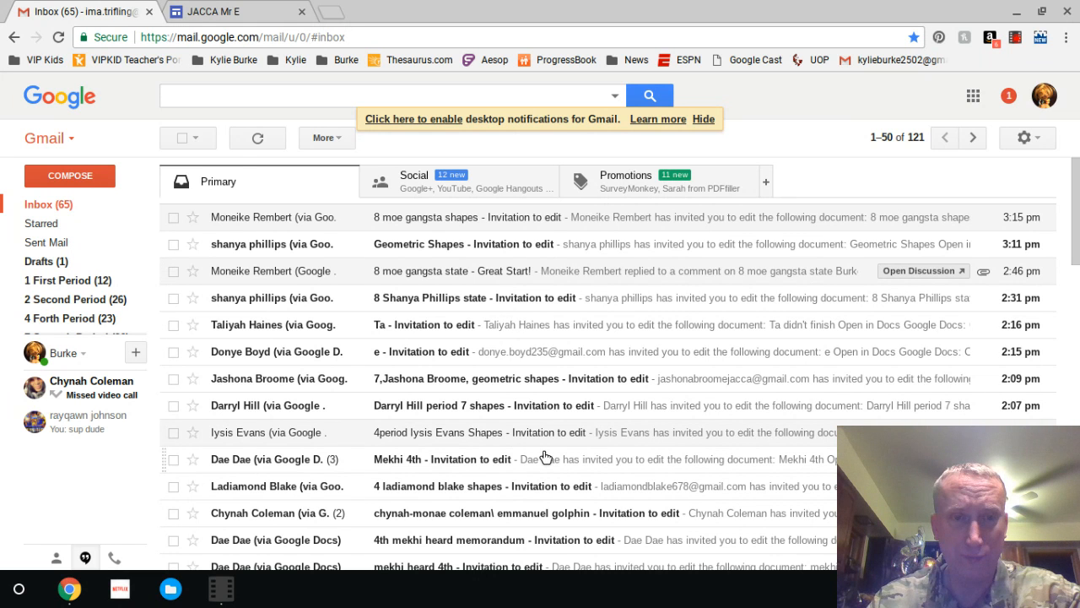
mouse_move(447, 332)
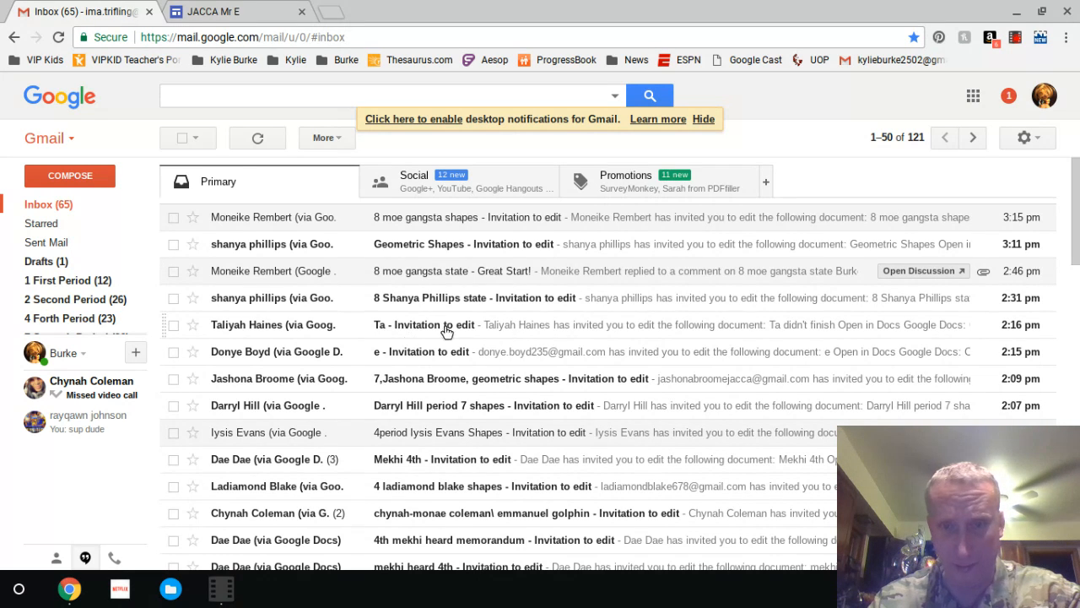
mouse_move(622, 339)
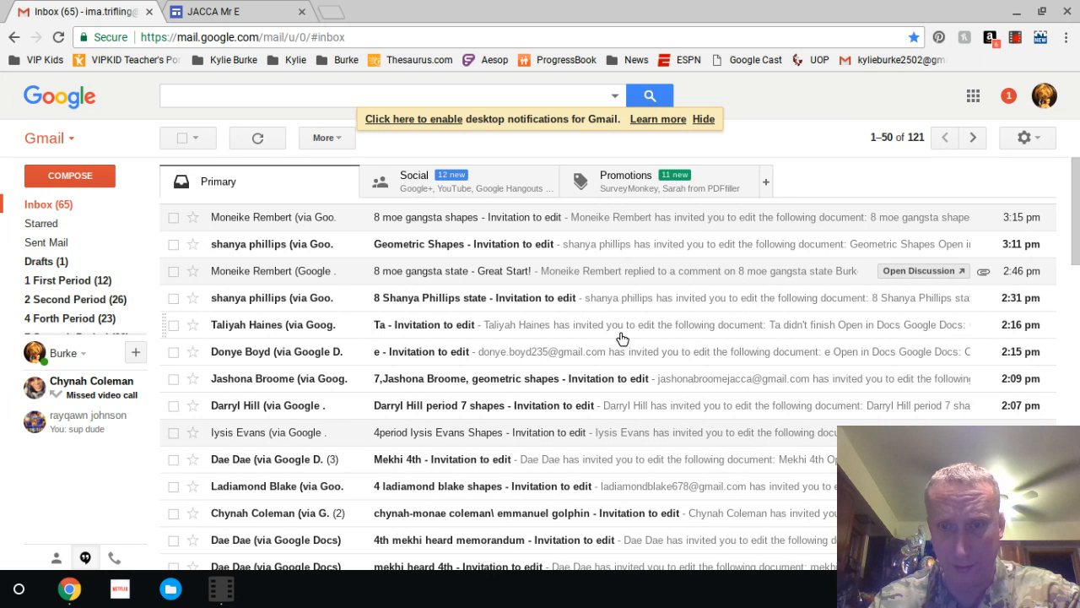
mouse_move(468, 416)
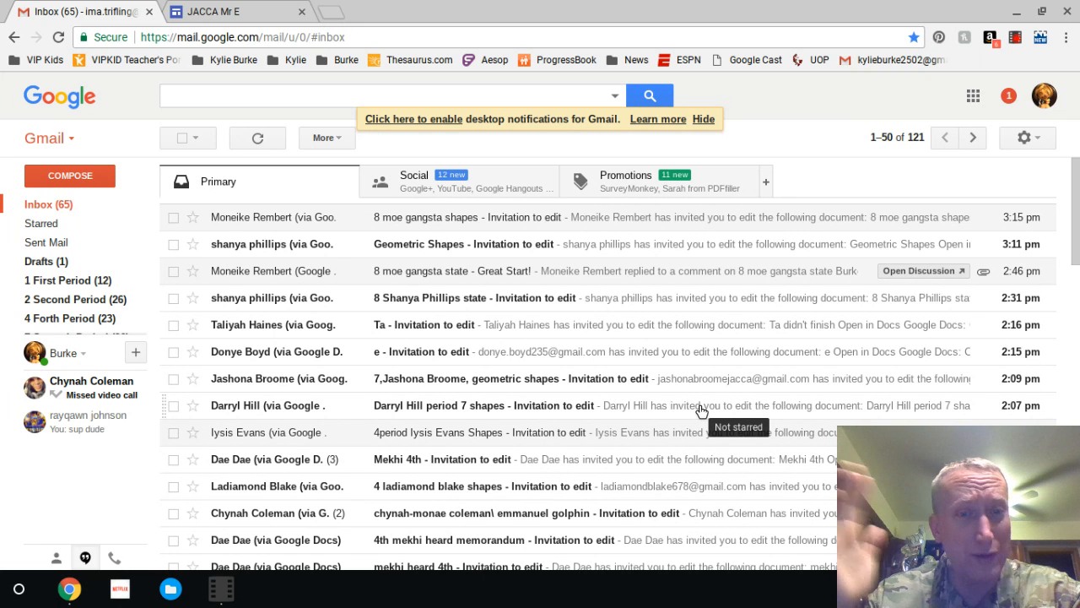
mouse_move(462, 393)
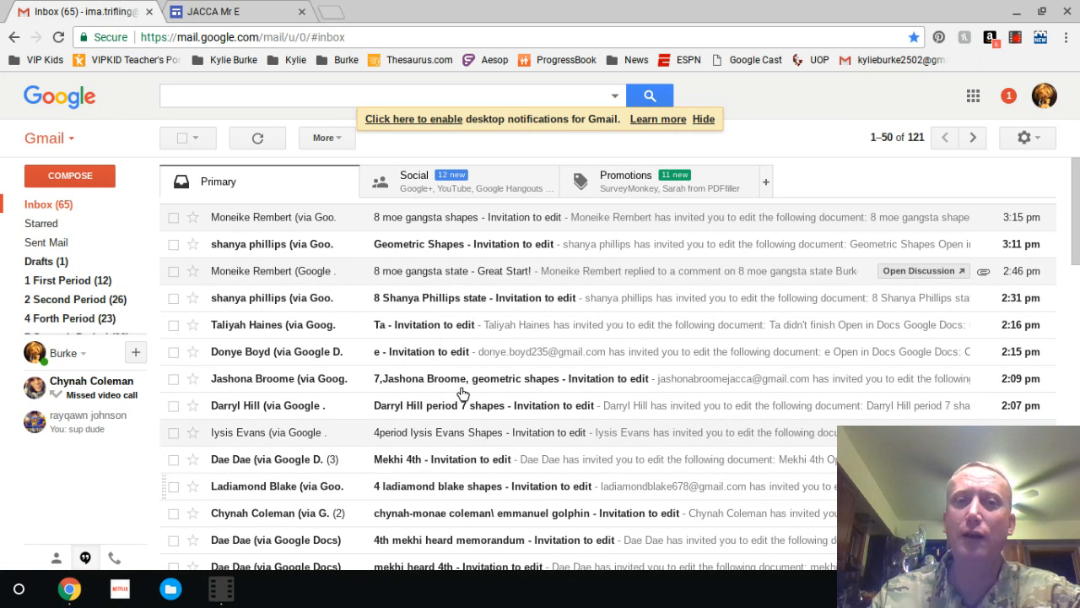
Scroll past the morning invitation emails, then back up to the afternoon invitations
scroll(down, 3)
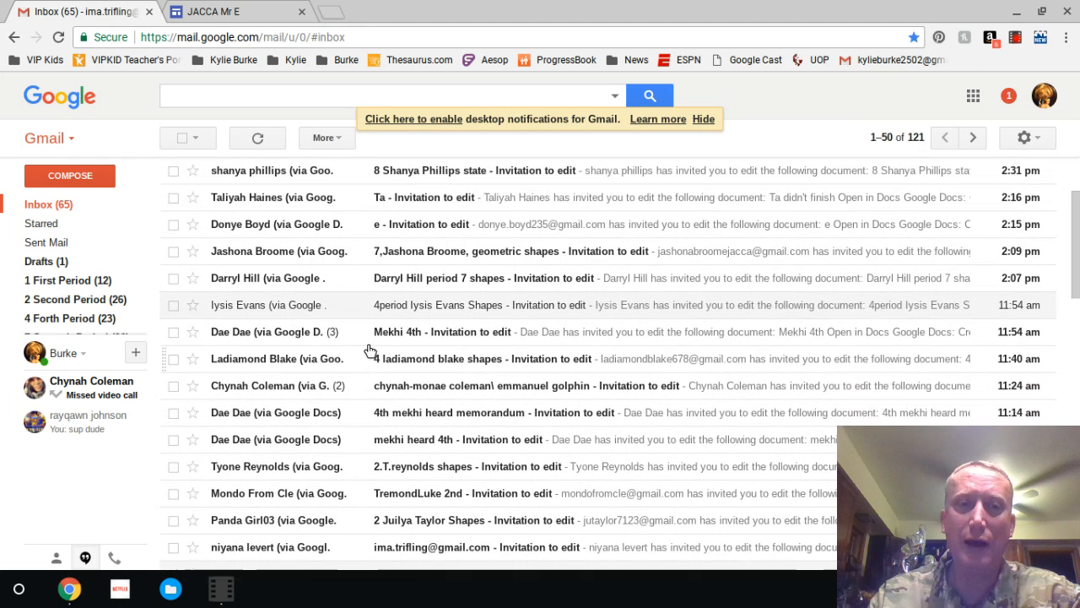
mouse_move(678, 401)
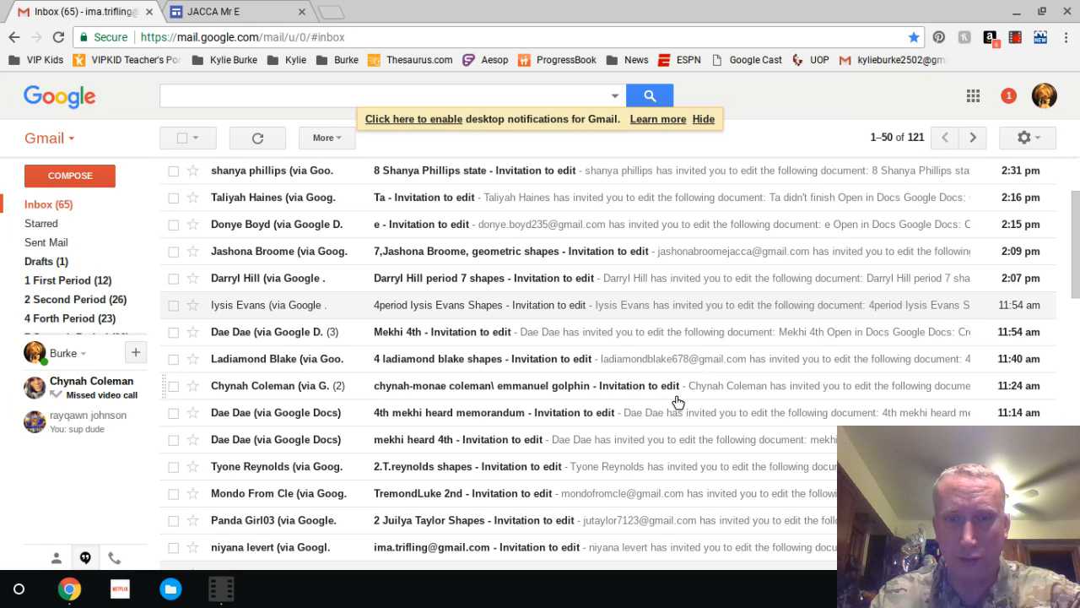
scroll(down, 3)
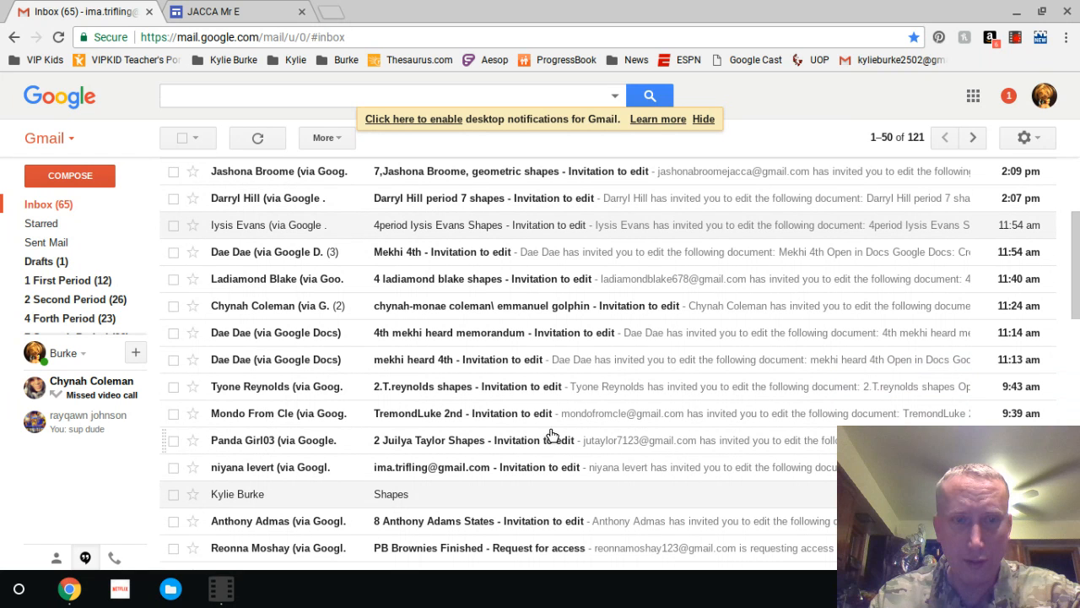
mouse_move(449, 420)
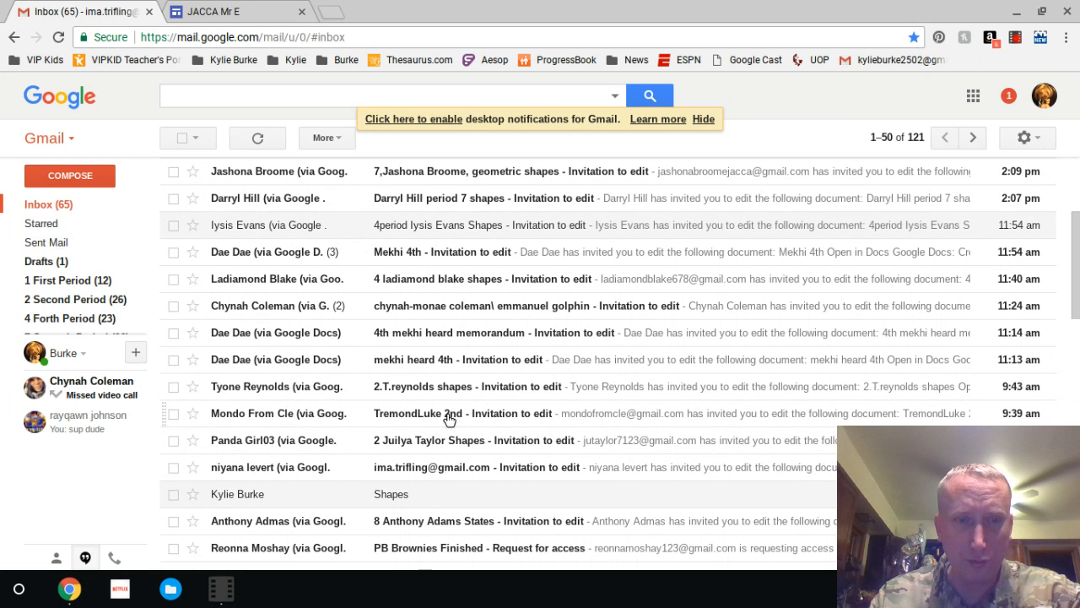
mouse_move(505, 469)
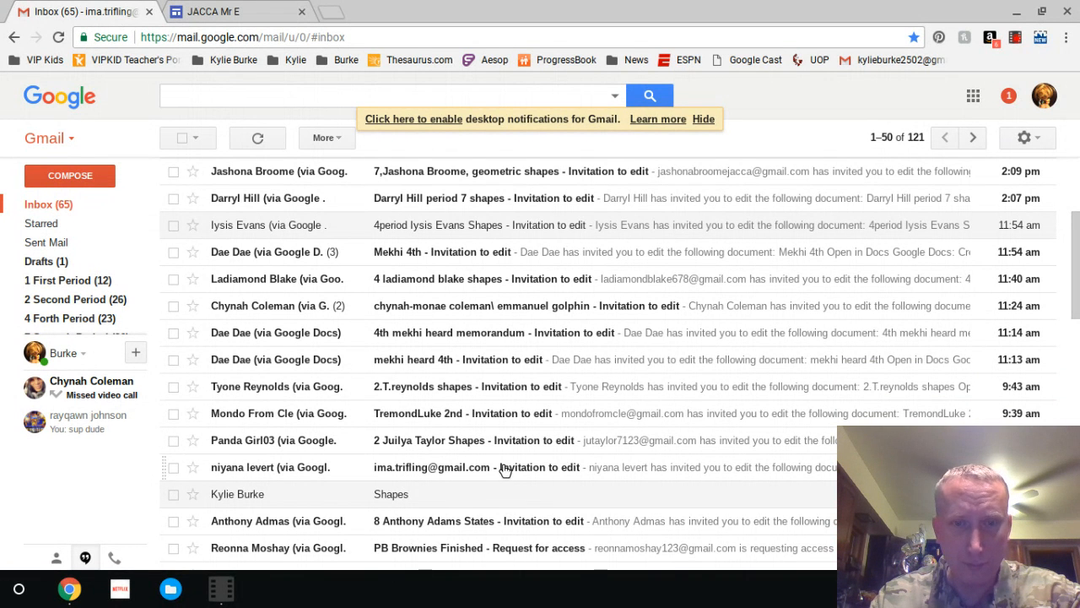
mouse_move(548, 471)
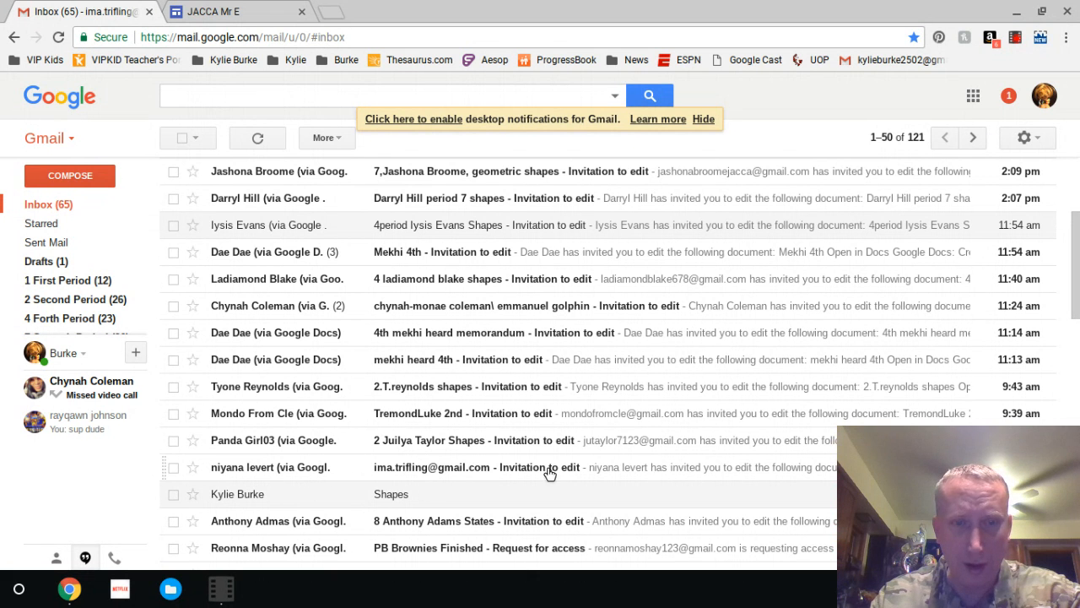
mouse_move(629, 310)
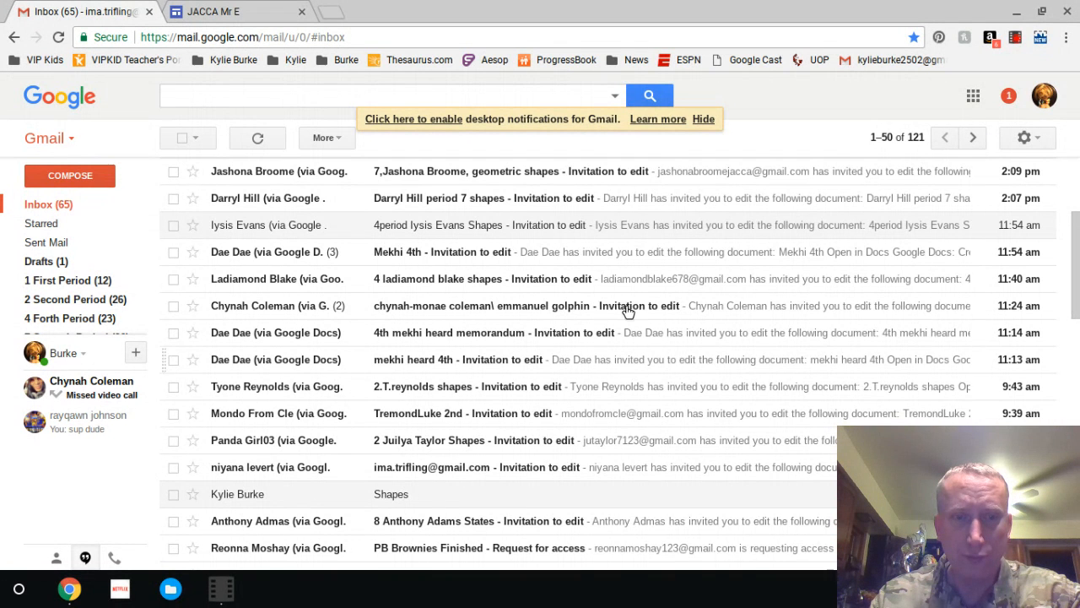
scroll(up, 3)
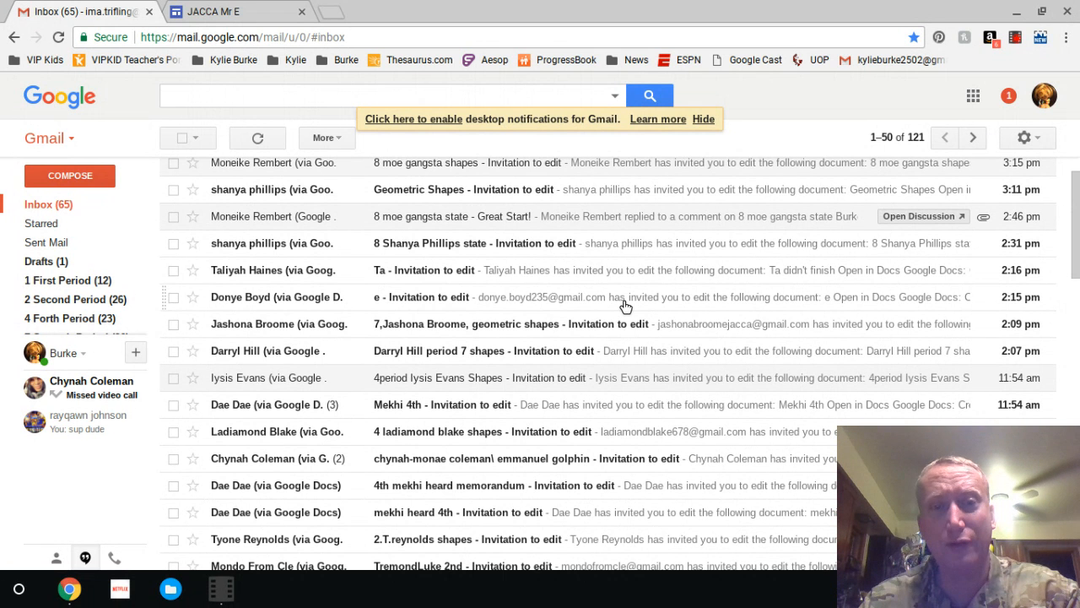
mouse_move(433, 369)
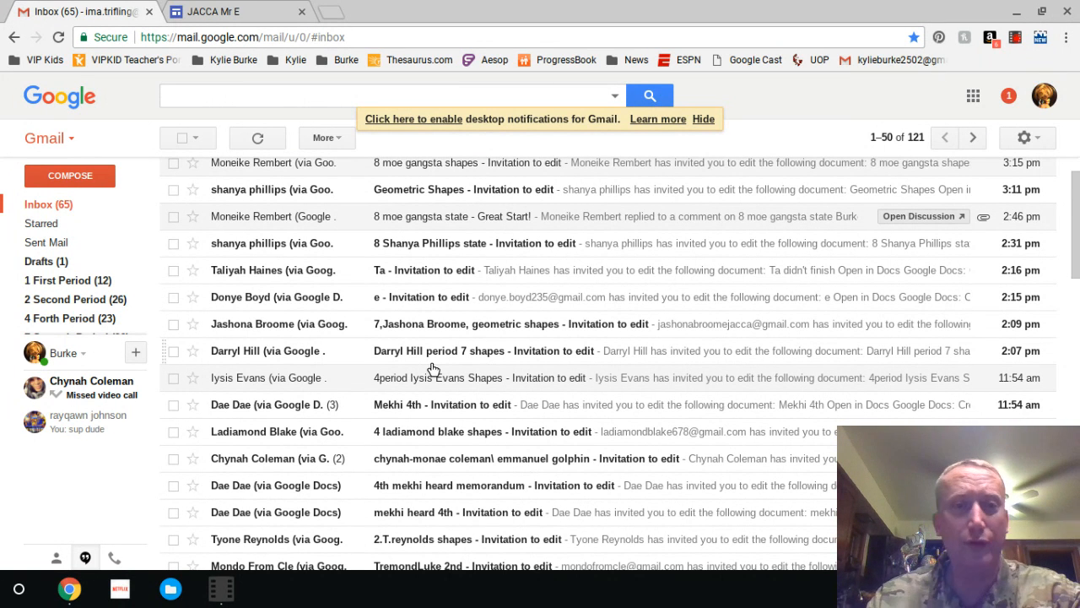
mouse_move(633, 379)
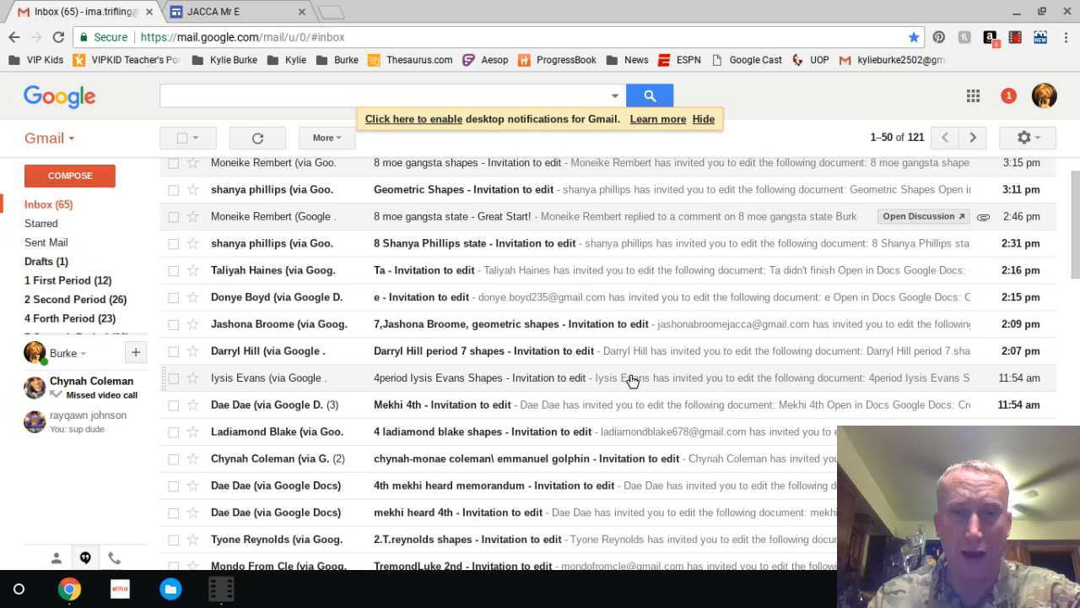
mouse_move(593, 380)
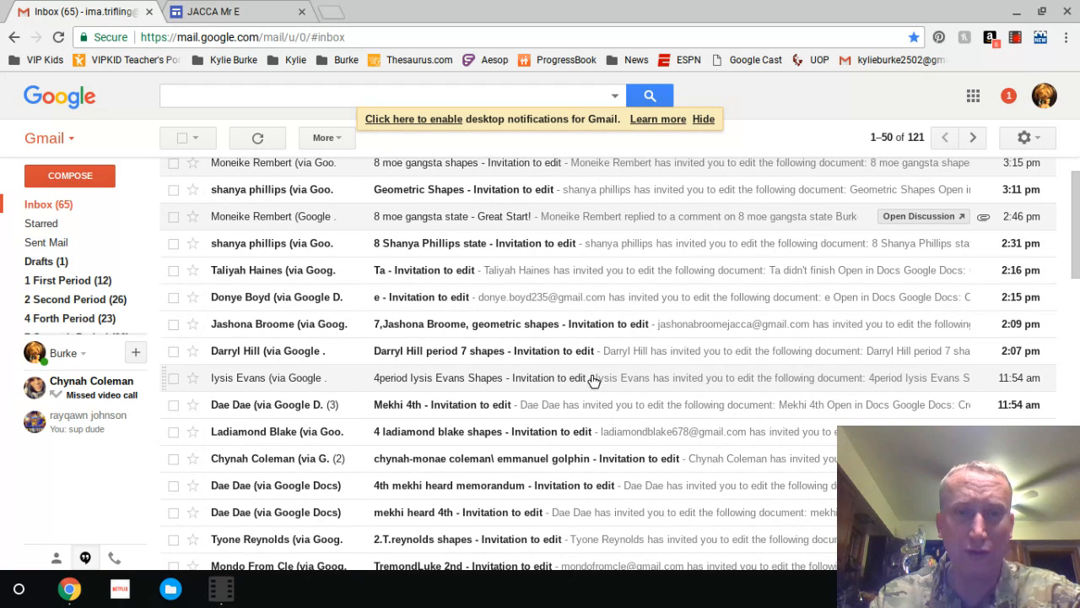
mouse_move(475, 382)
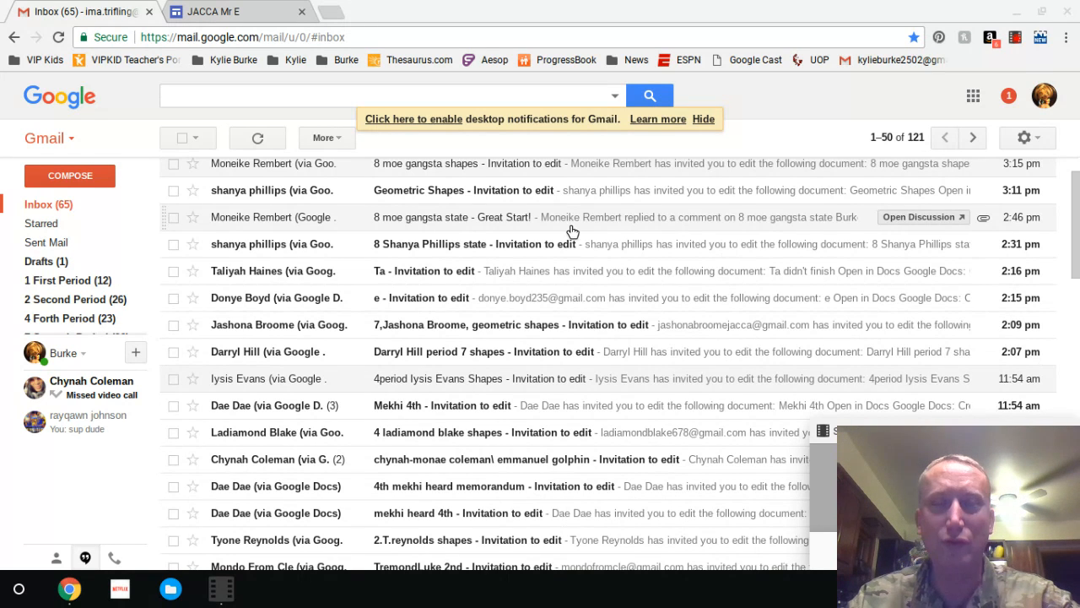
mouse_move(601, 218)
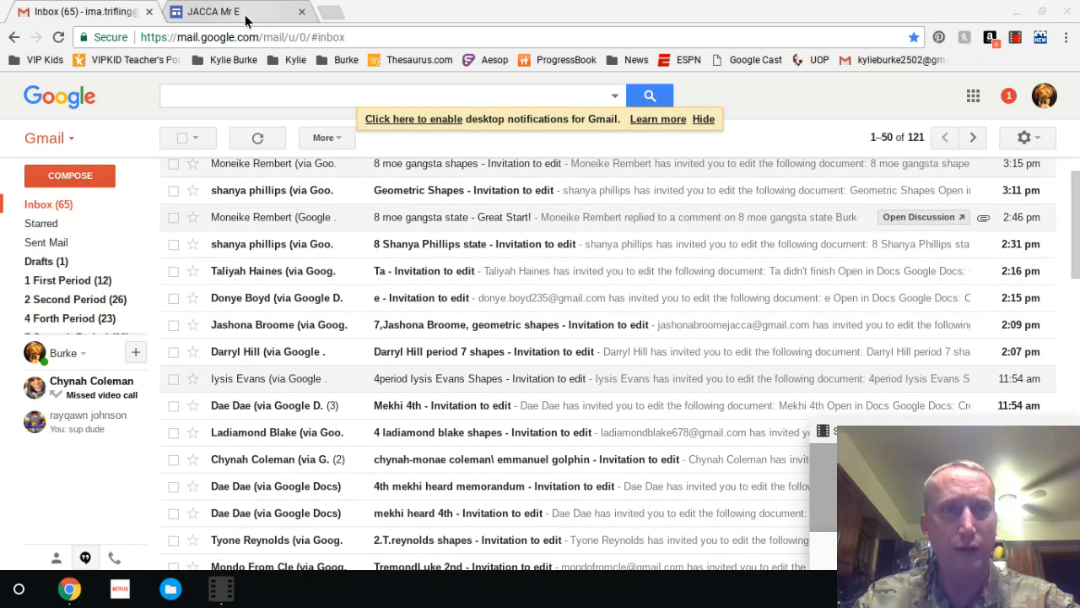
View the class site's Monday 10/30 lesson page, then return to the Gmail inbox
click(236, 12)
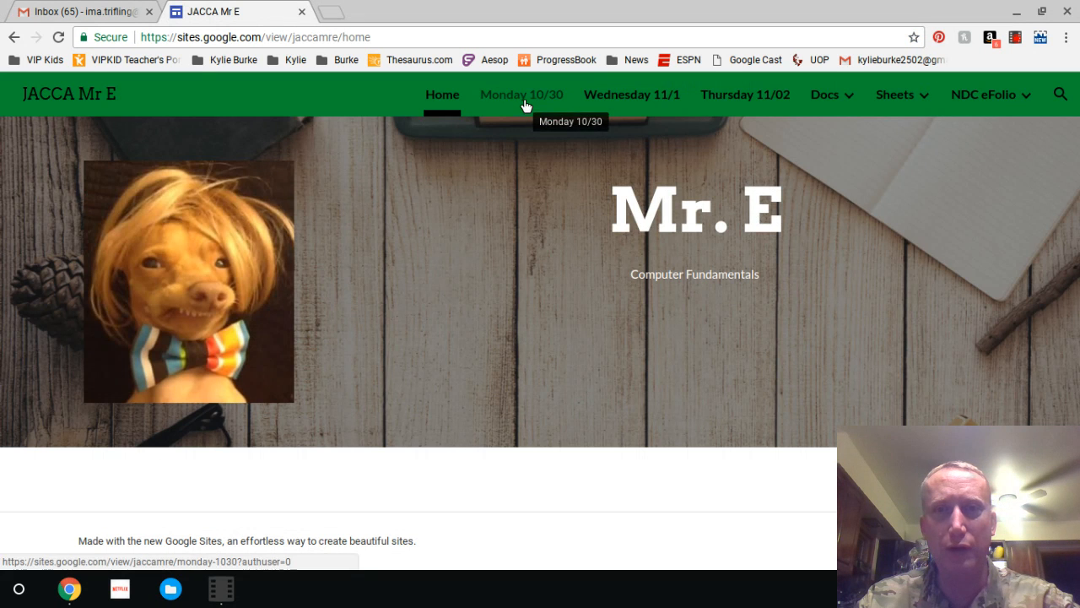
click(521, 94)
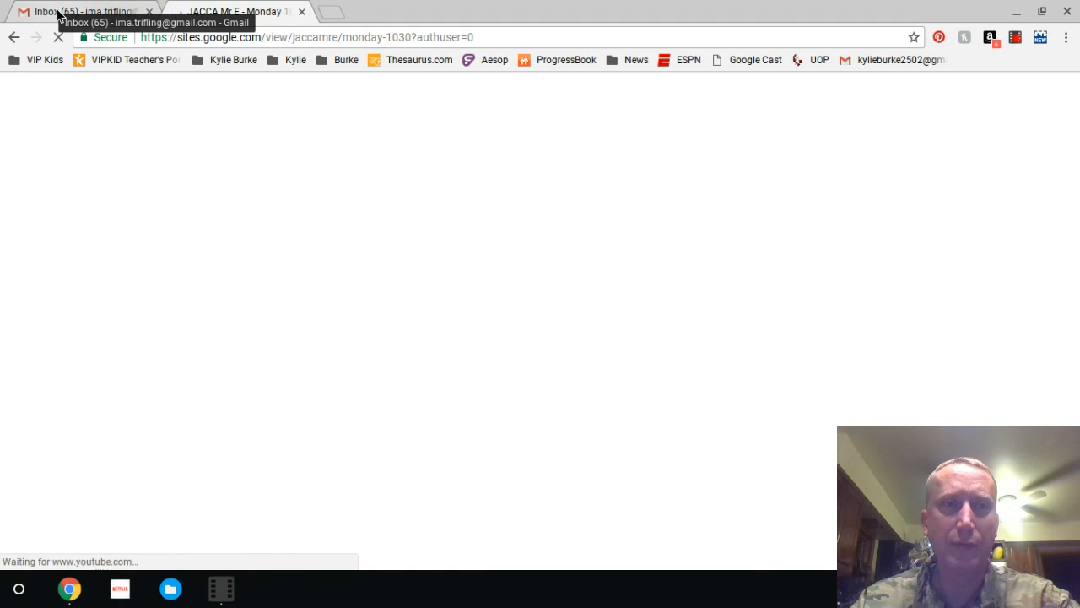
click(80, 11)
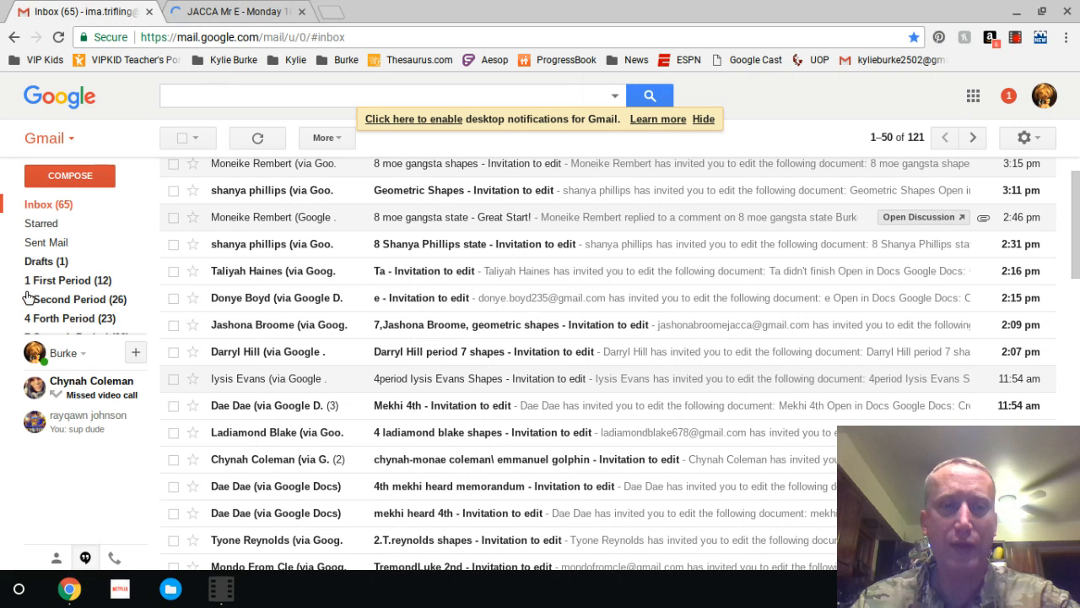